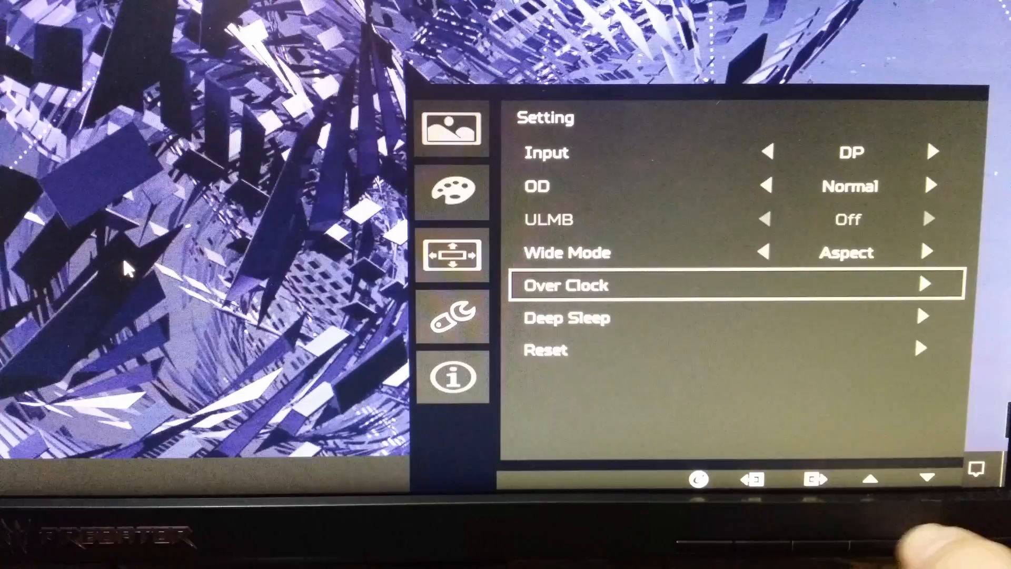
Step: Enable Over Clock in the monitor OSD Setting menu and exit the OSD
left_click(925, 283)
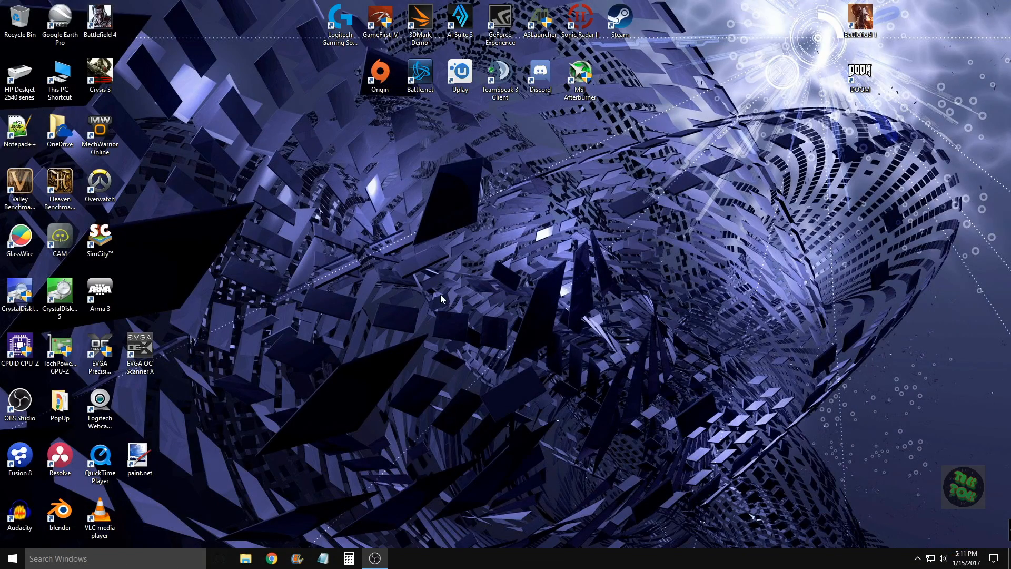
Step: Launch NVIDIA Control Panel from the desktop context menu
right_click(442, 299)
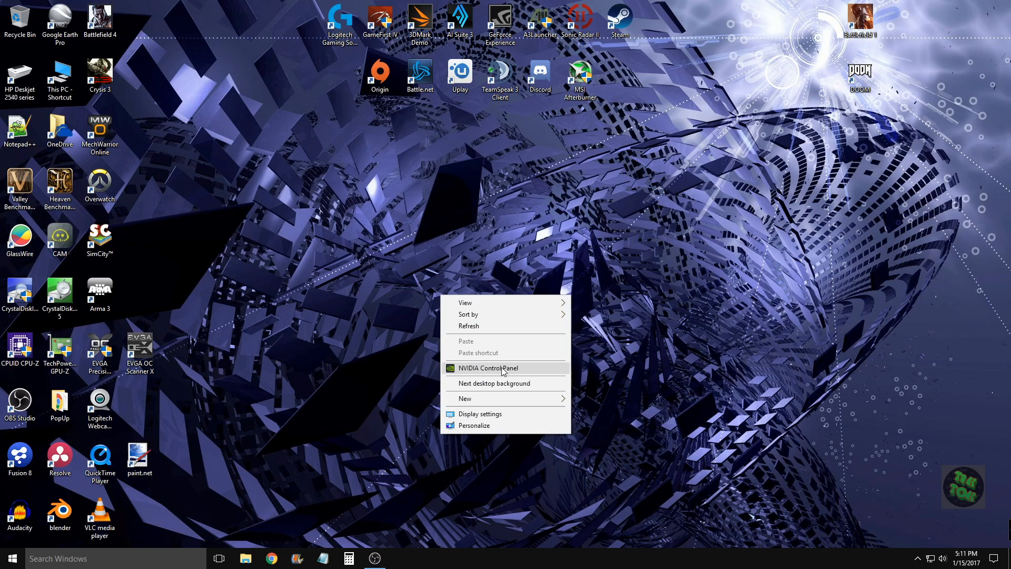
left_click(489, 368)
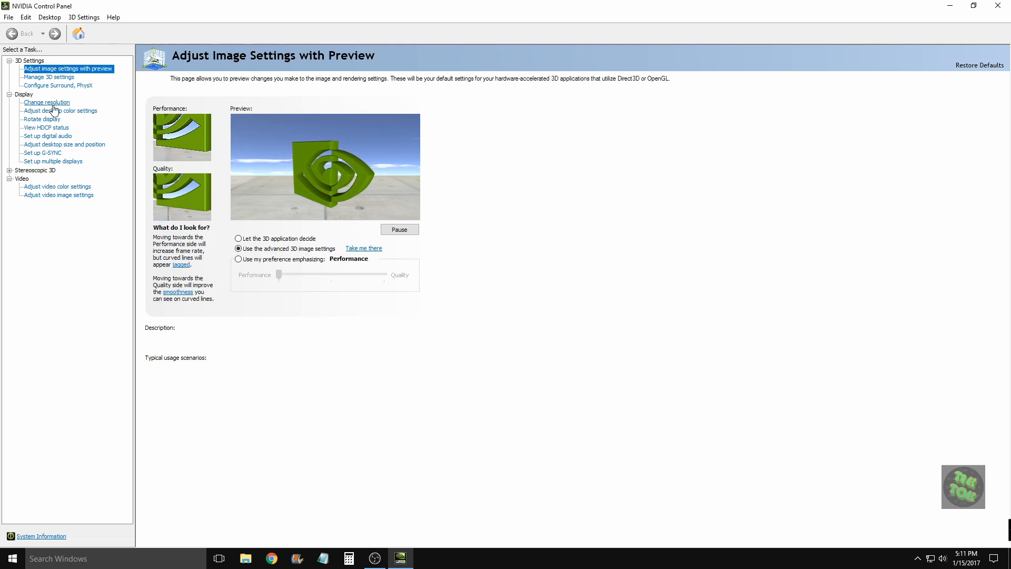
Step: On Change Resolution, set the Acer display's refresh rate from 144Hz to 180Hz
left_click(47, 102)
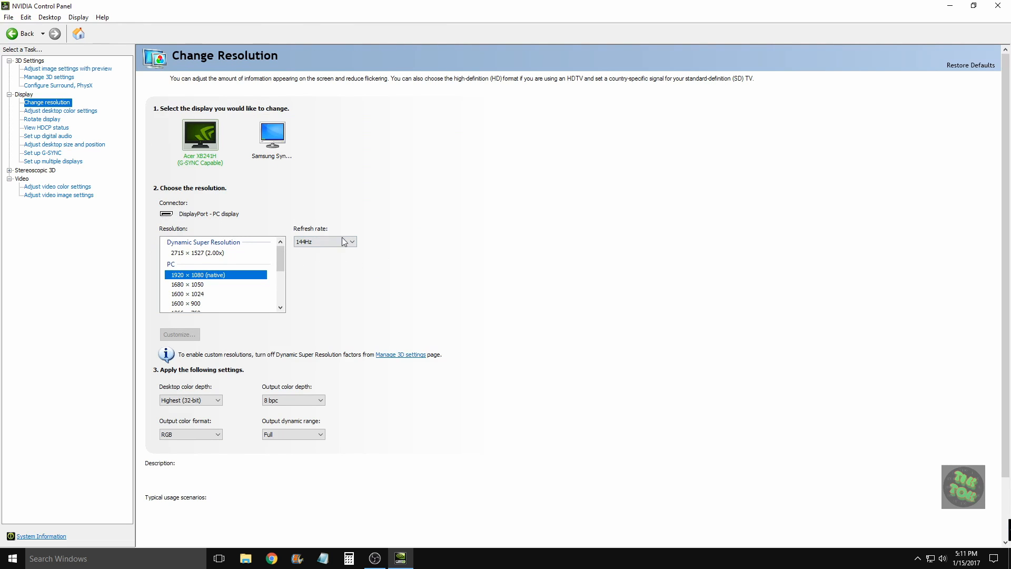
left_click(352, 241)
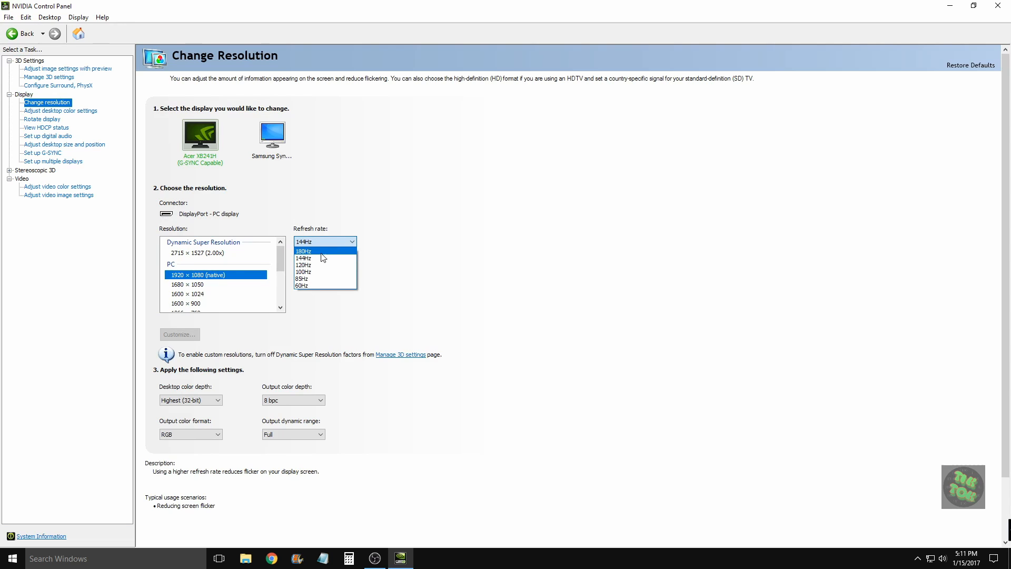
left_click(303, 251)
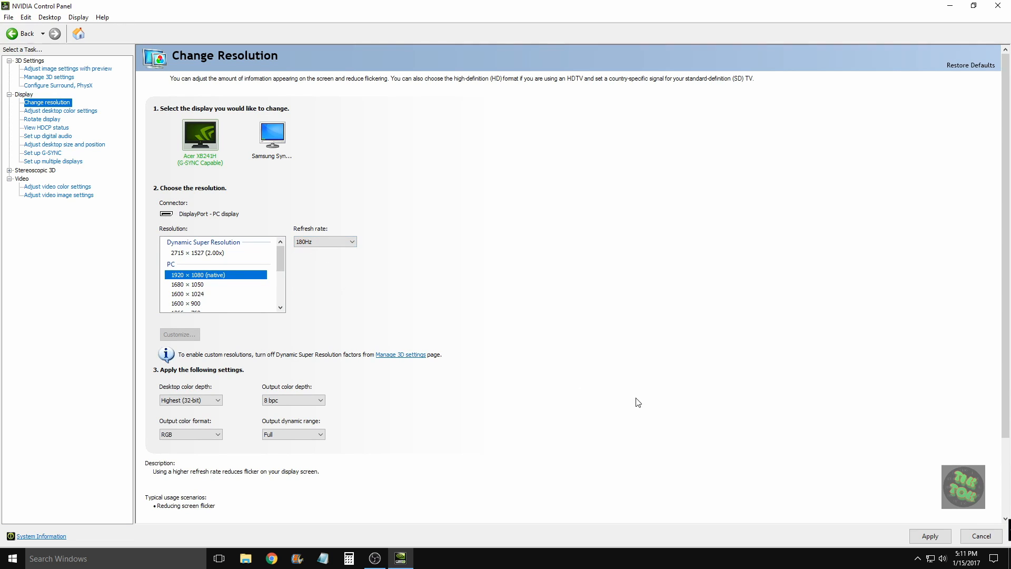
mouse_move(306, 269)
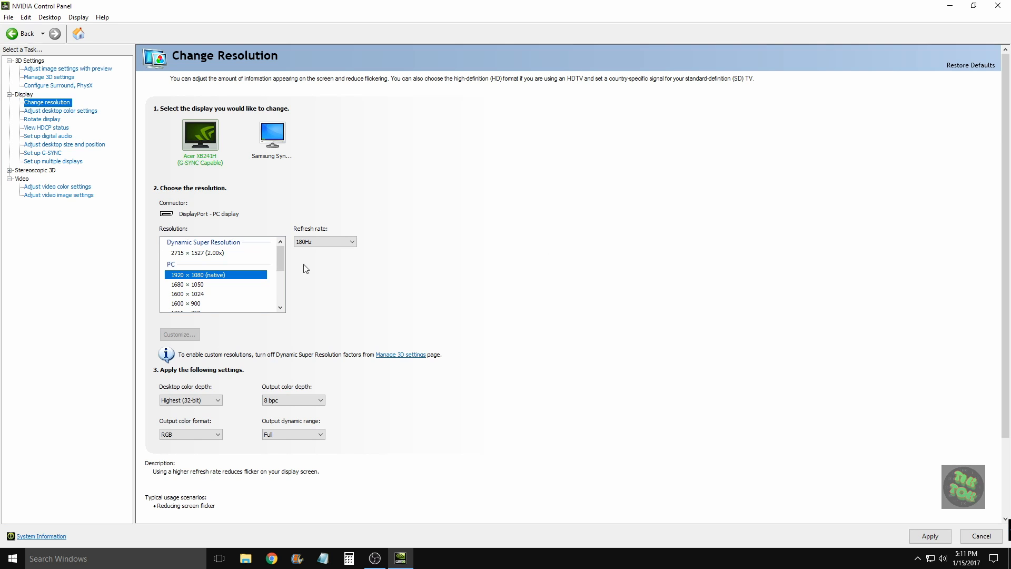